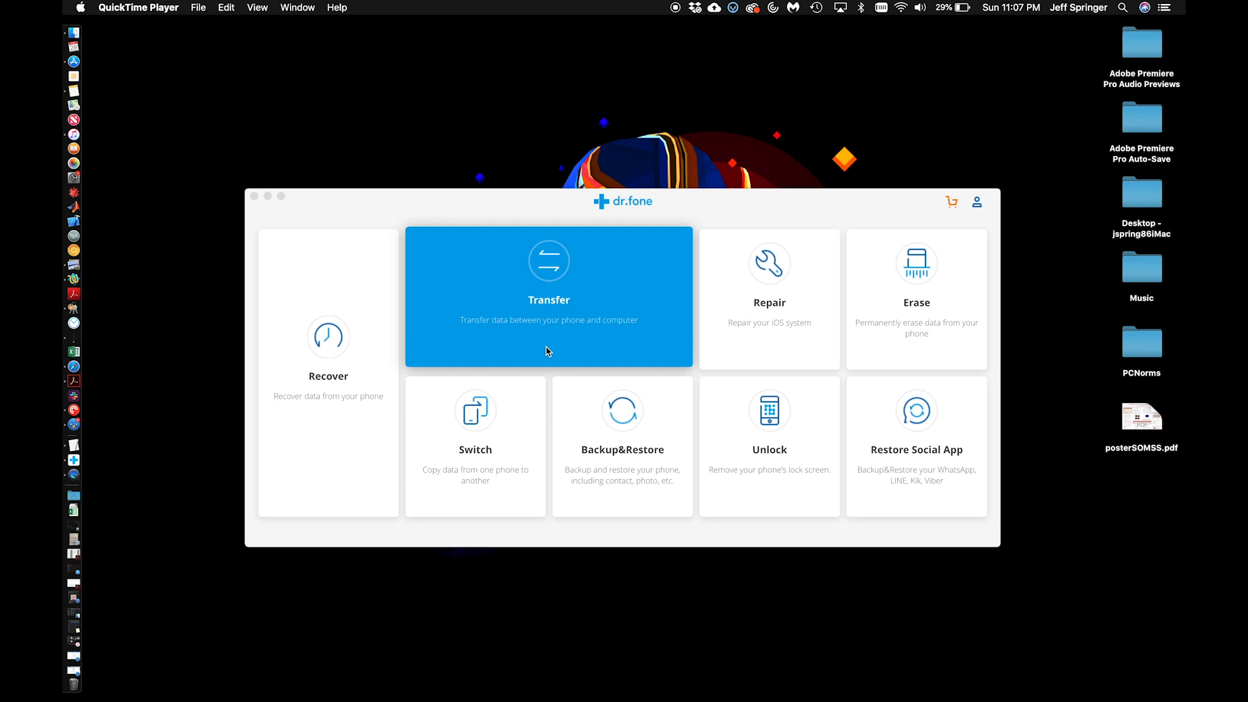
{"action": "mouse_move", "coordinate": [543, 249]}
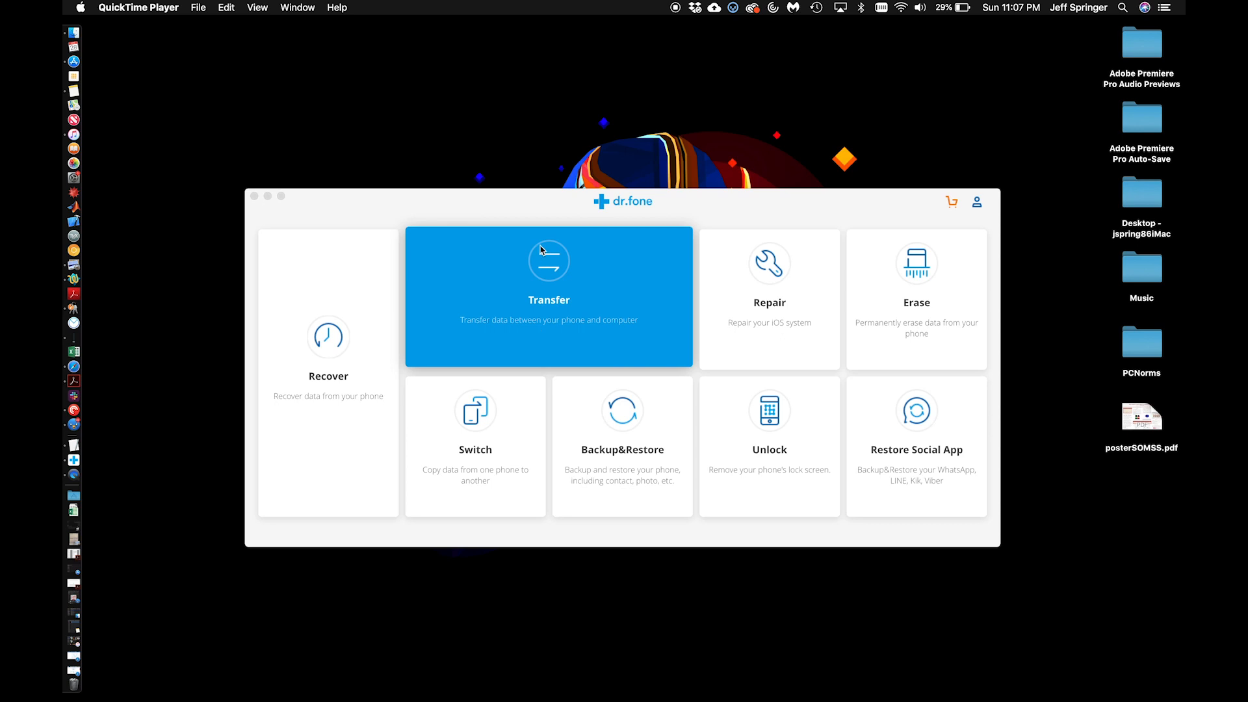
Start the Transfer module from the dr.fone home screen
{"action": "left_click", "coordinate": [549, 296]}
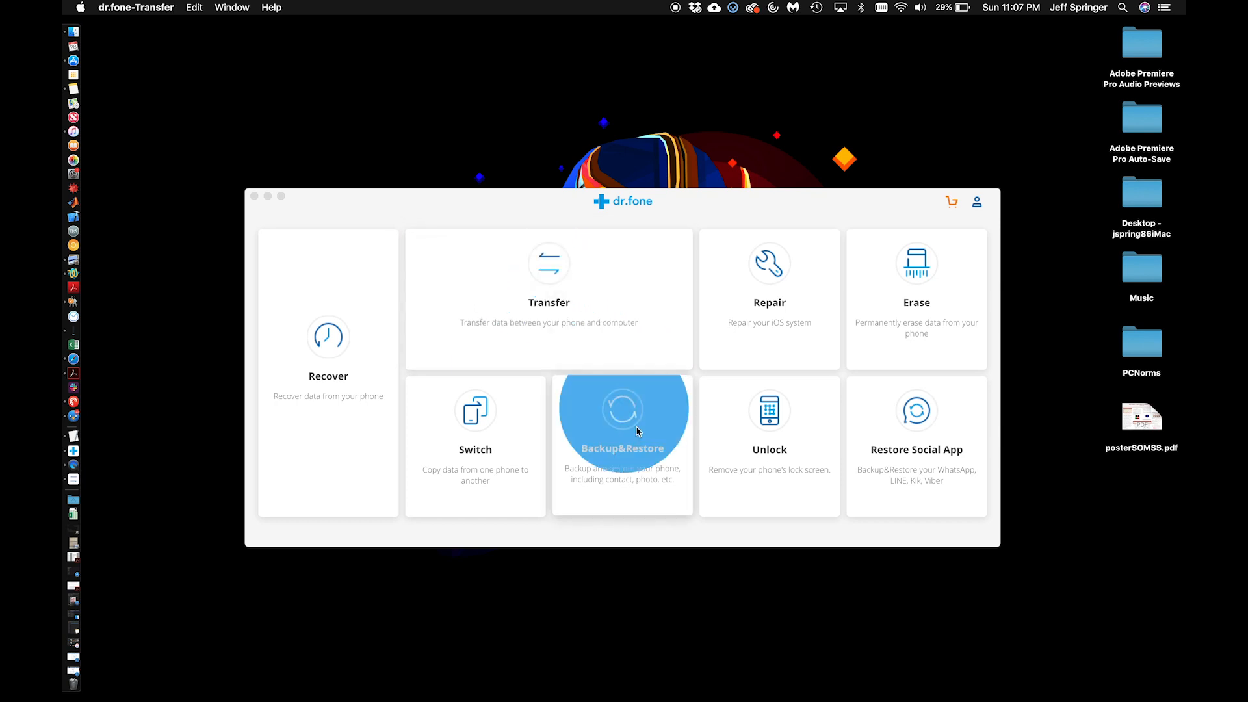
{"action": "left_click", "coordinate": [549, 299]}
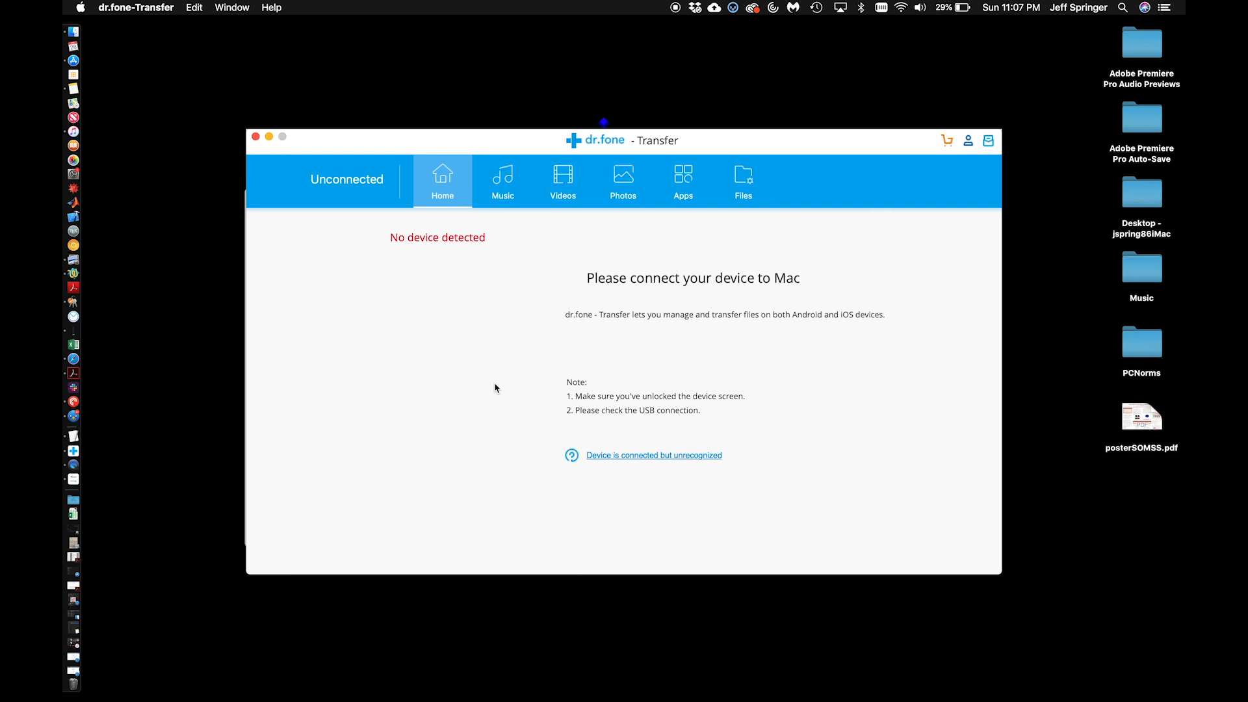
{"action": "mouse_move", "coordinate": [566, 338]}
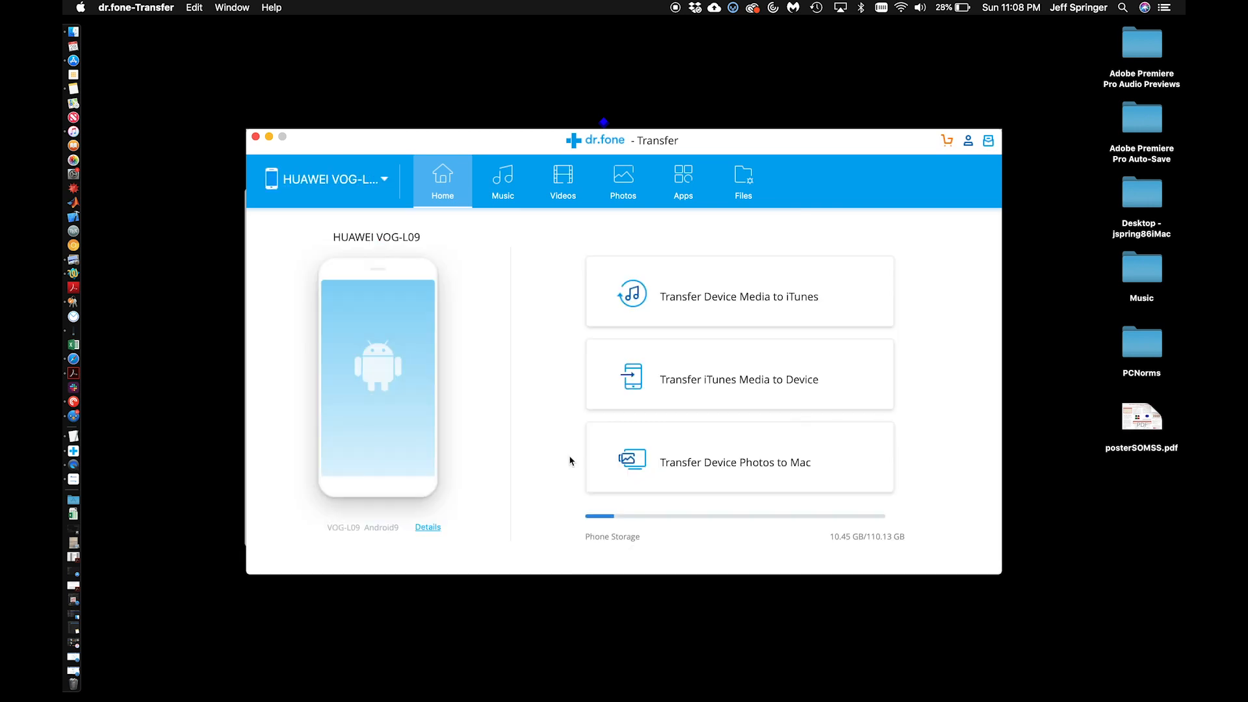
{"action": "mouse_move", "coordinate": [566, 422]}
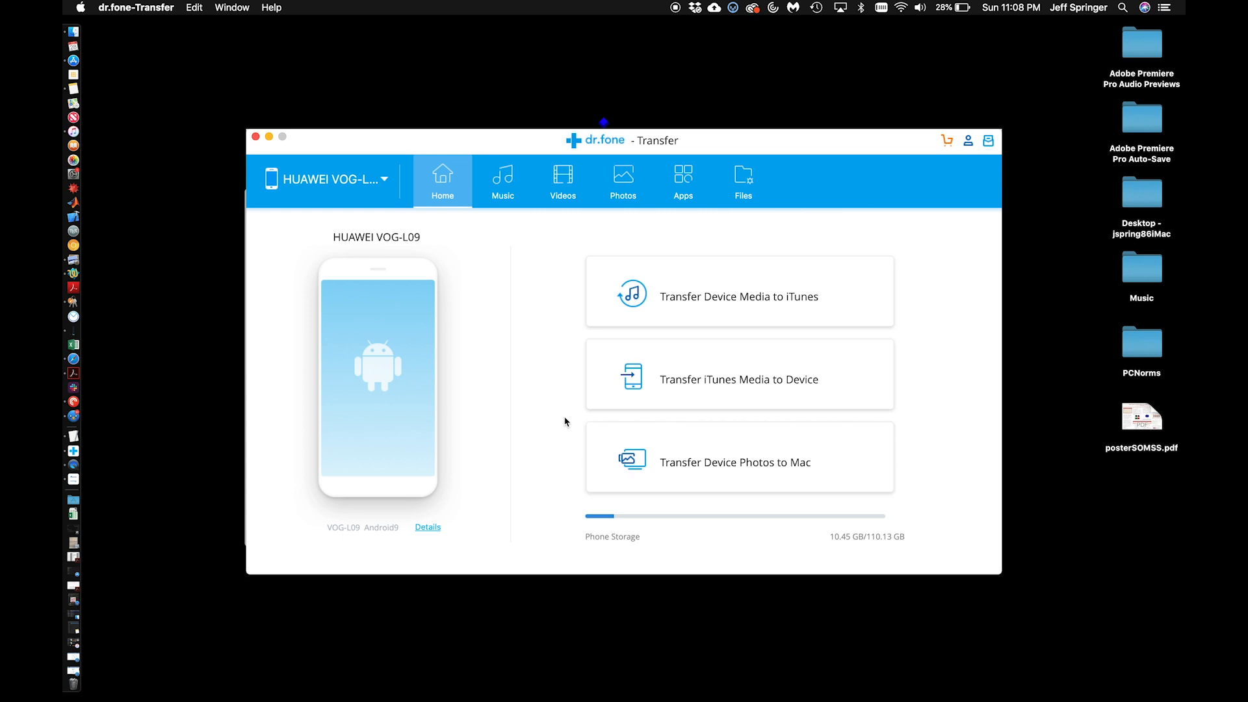
{"action": "mouse_move", "coordinate": [524, 252]}
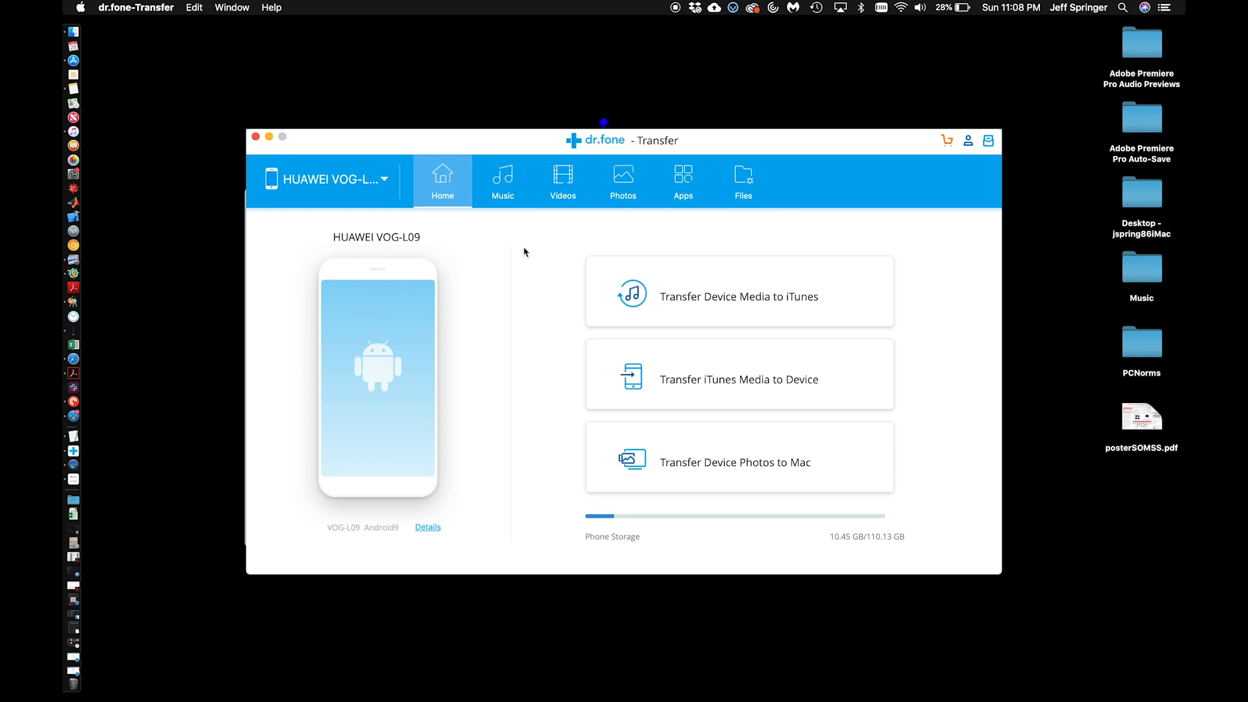
Show the Music library of the connected Huawei phone (52 songs)
{"action": "left_click", "coordinate": [502, 181]}
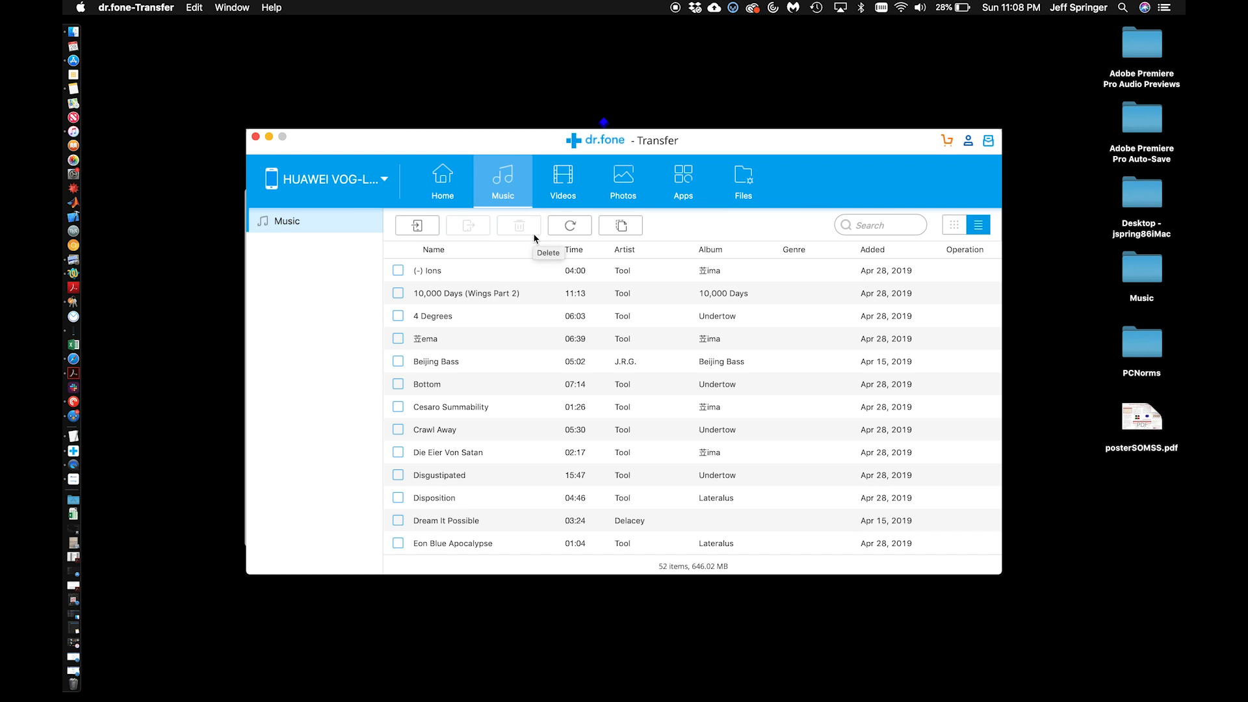
{"action": "mouse_move", "coordinate": [650, 339]}
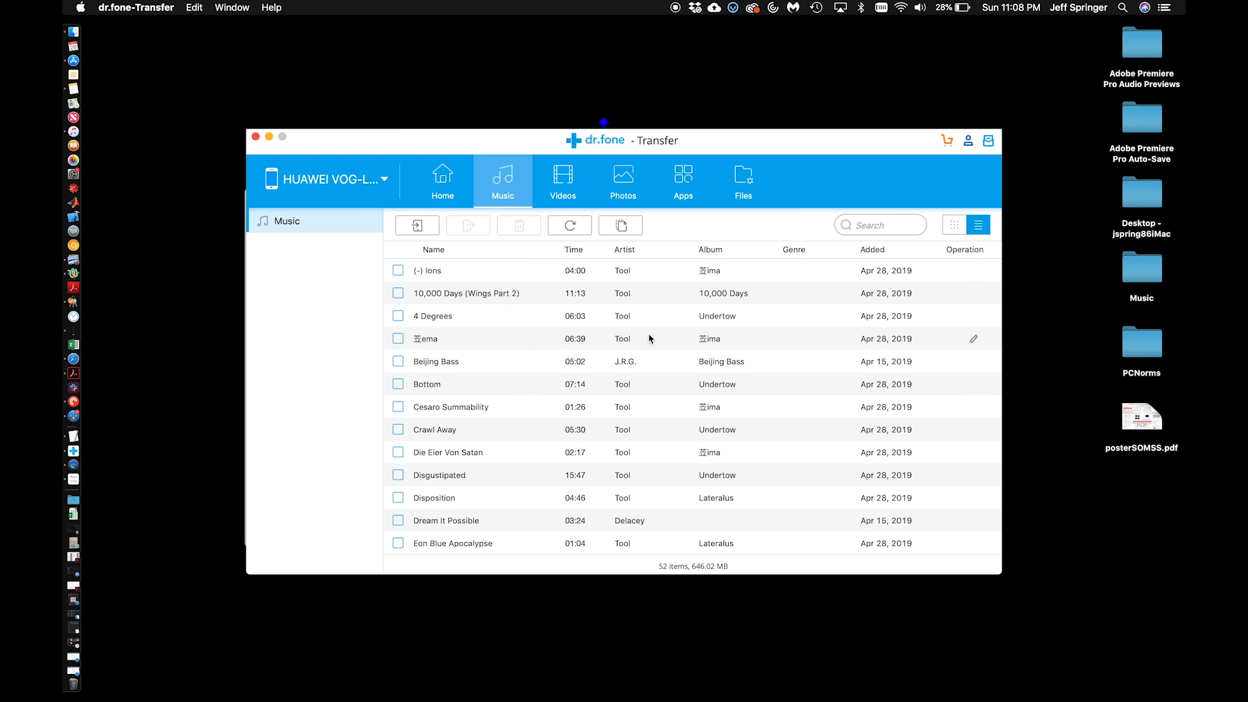
{"action": "mouse_move", "coordinate": [418, 225]}
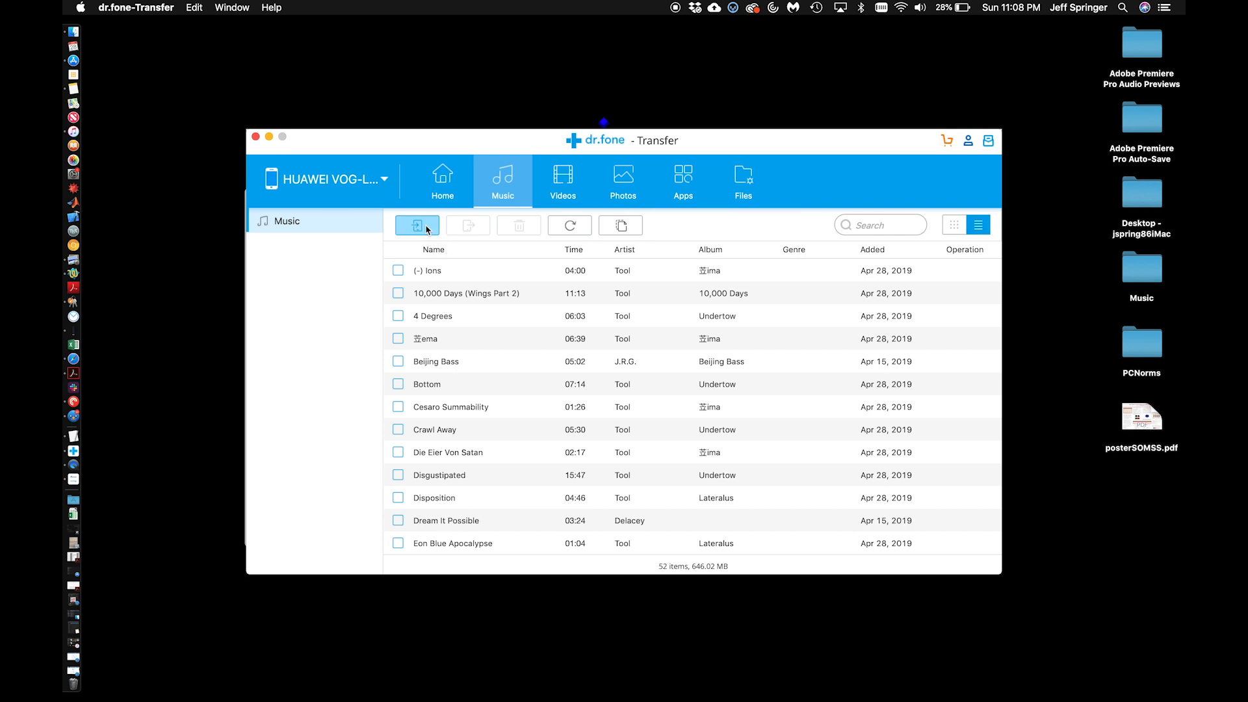
Add the Pink Friday tracks from the Nicki Minaj folder in the Mac's Music folder
{"action": "left_click", "coordinate": [418, 225]}
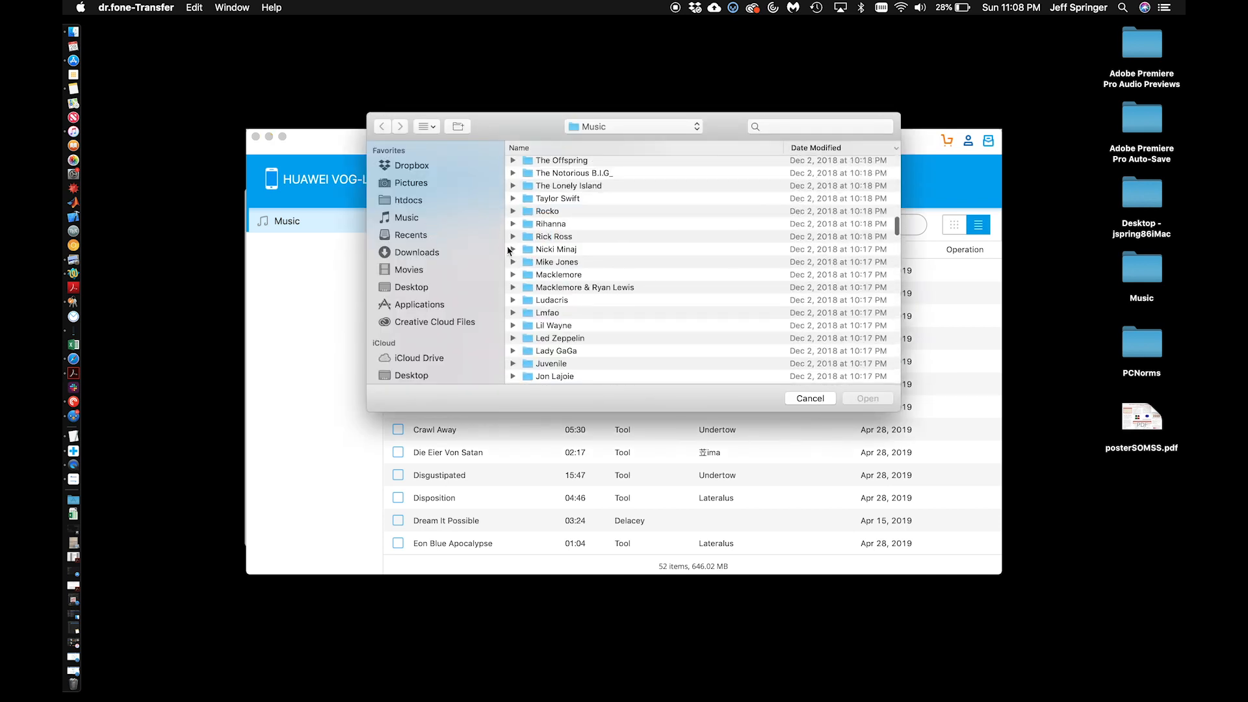
{"action": "left_click", "coordinate": [515, 249]}
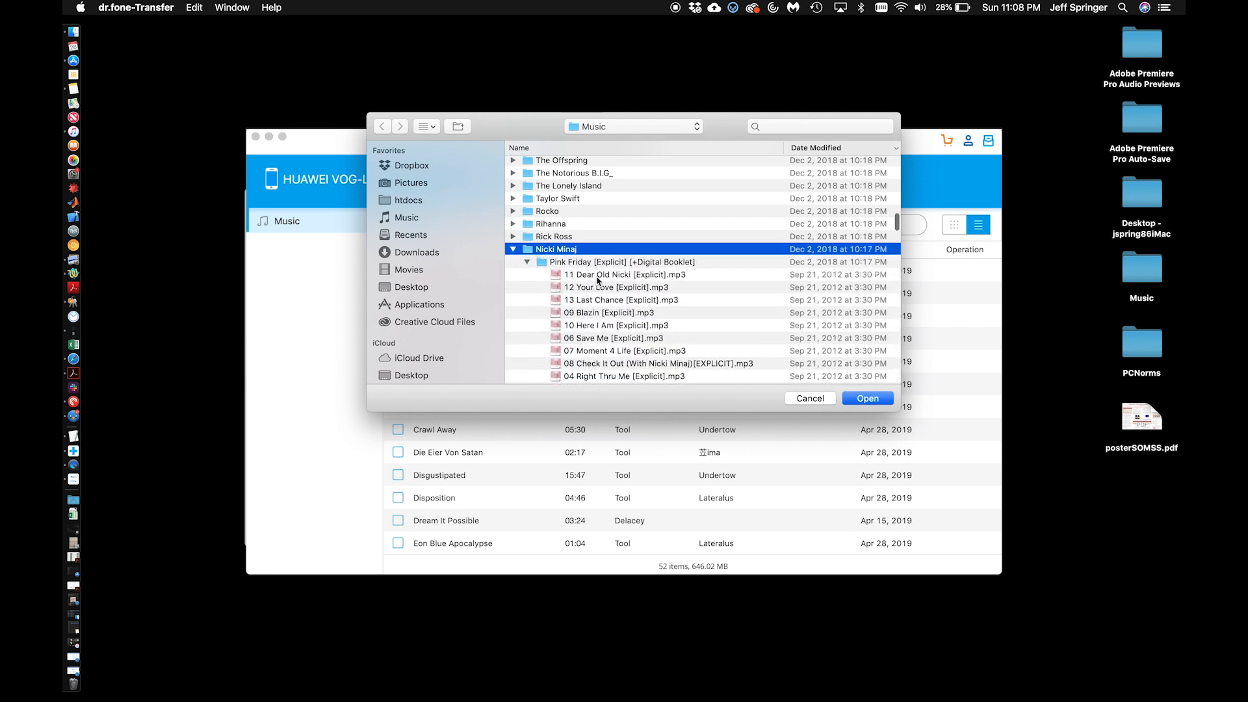
{"action": "mouse_move", "coordinate": [640, 310]}
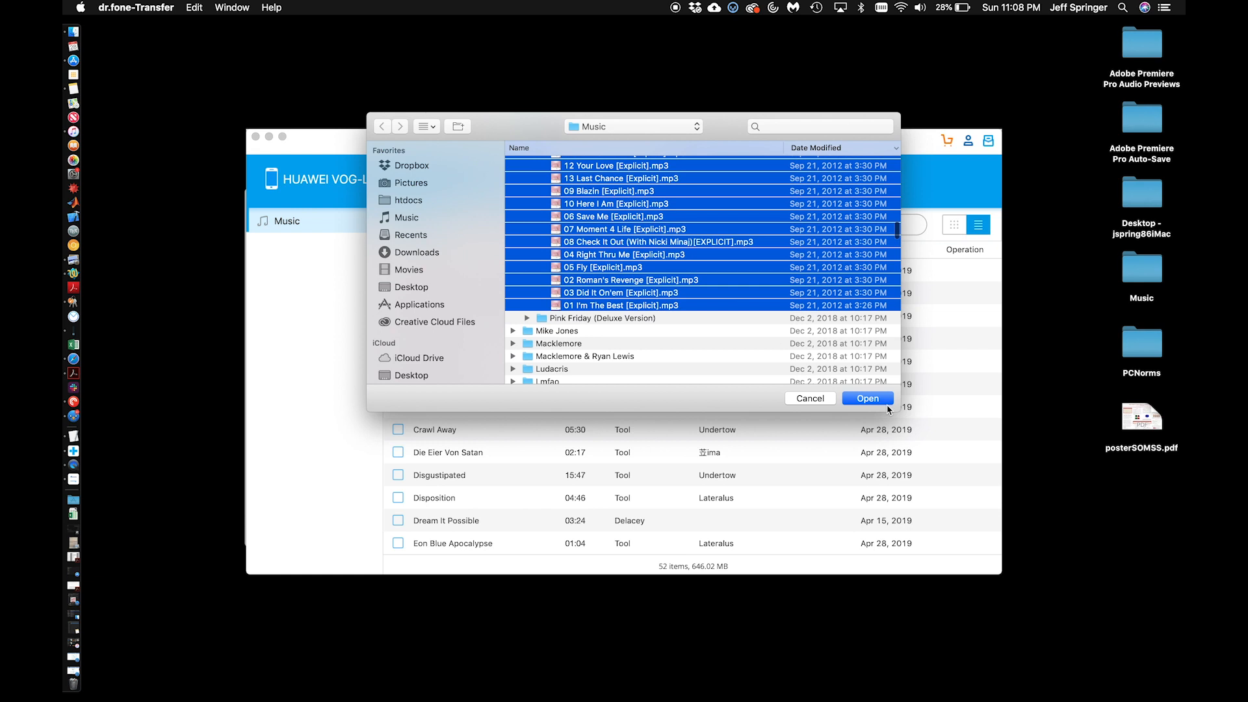
{"action": "left_click", "coordinate": [868, 398]}
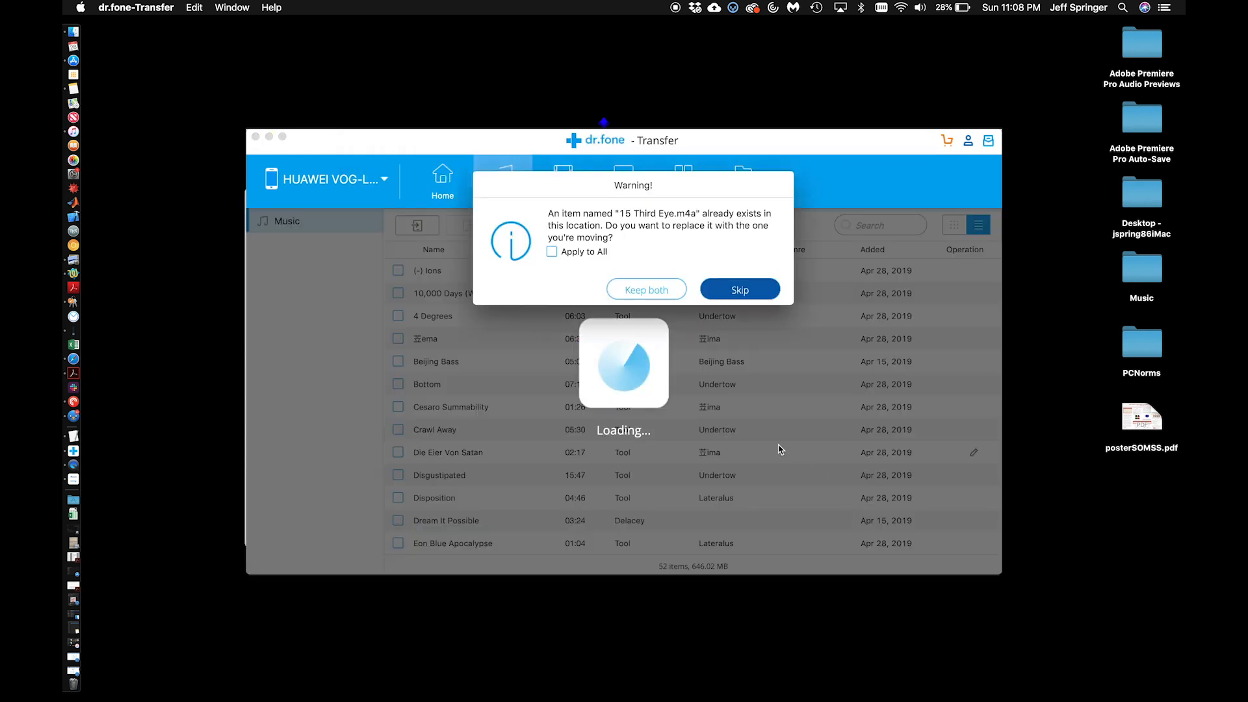
Skip duplicate tracks for all items so the remaining 64 tracks copy to the phone
{"action": "left_click", "coordinate": [739, 288]}
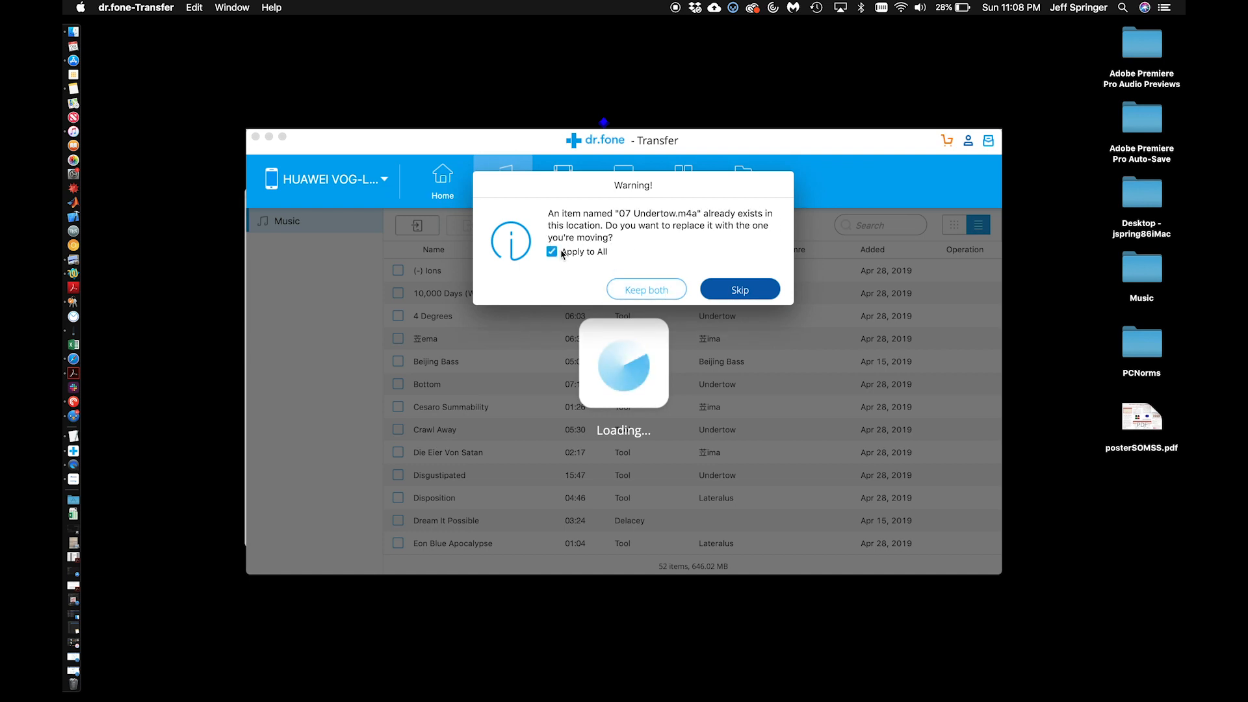
{"action": "left_click", "coordinate": [738, 289]}
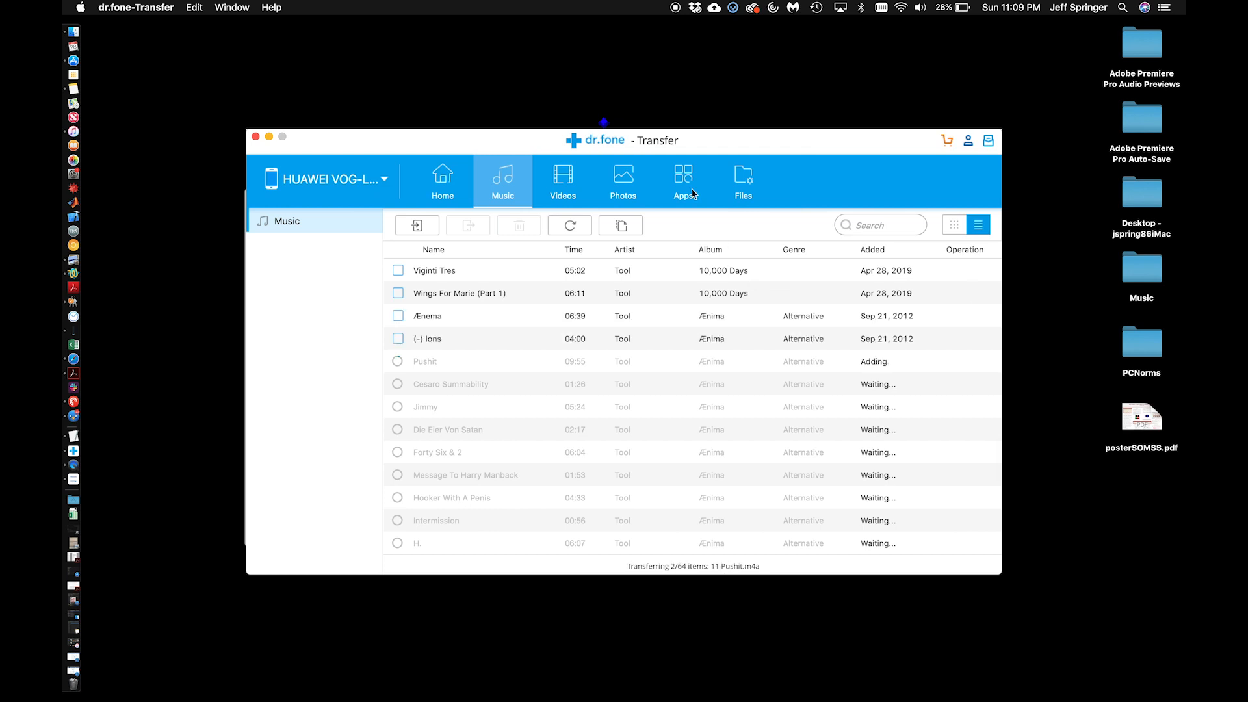
Add all Notes images from the Mac's APM_504 folder to the phone's Camera photos
{"action": "left_click", "coordinate": [623, 179]}
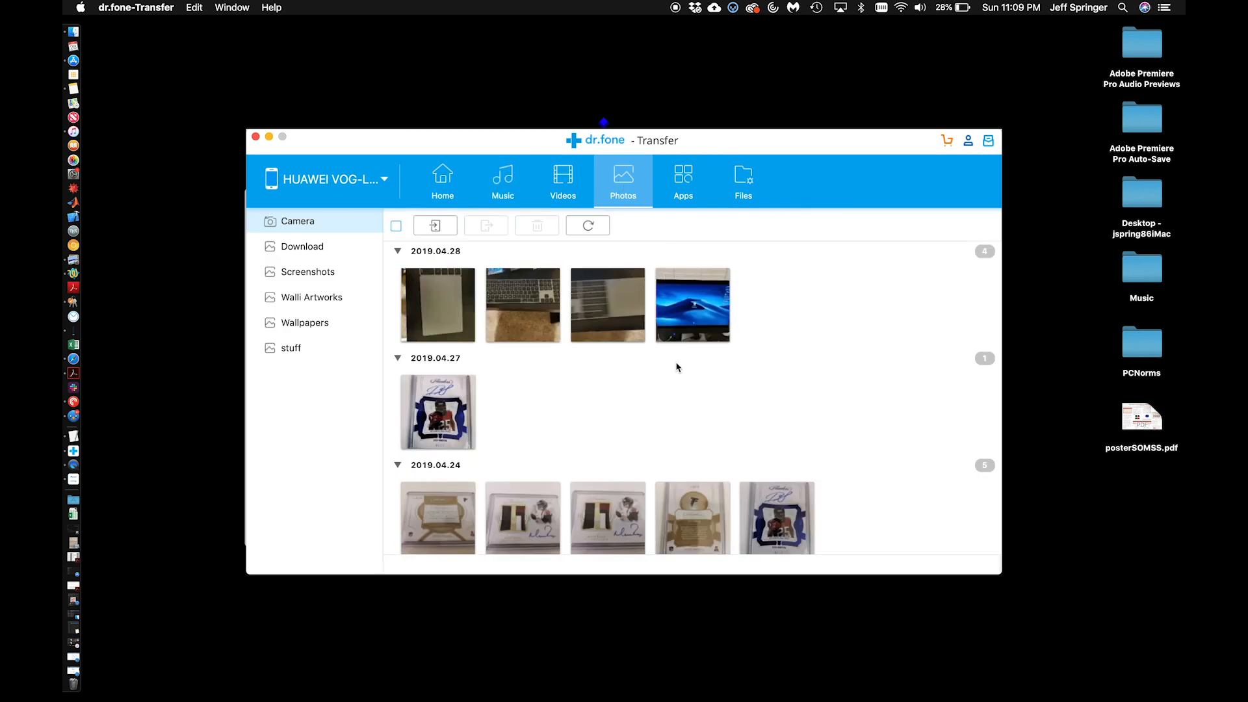
{"action": "left_click", "coordinate": [435, 225]}
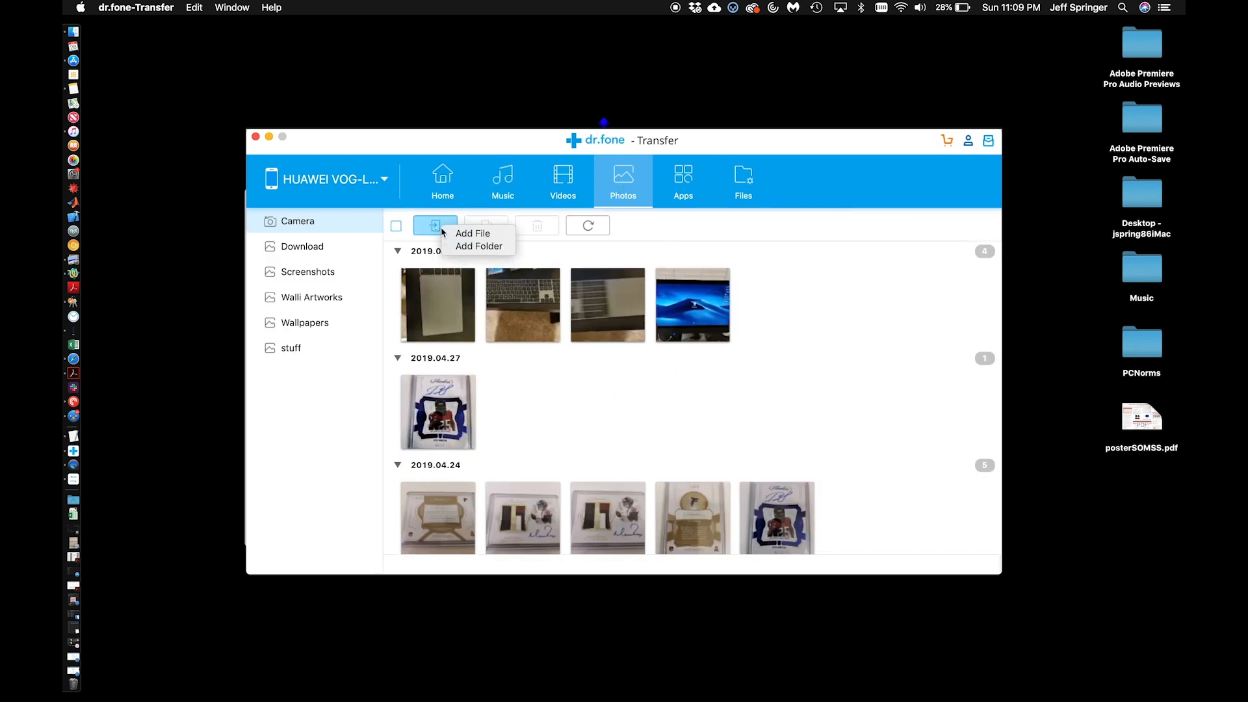
{"action": "mouse_move", "coordinate": [472, 234]}
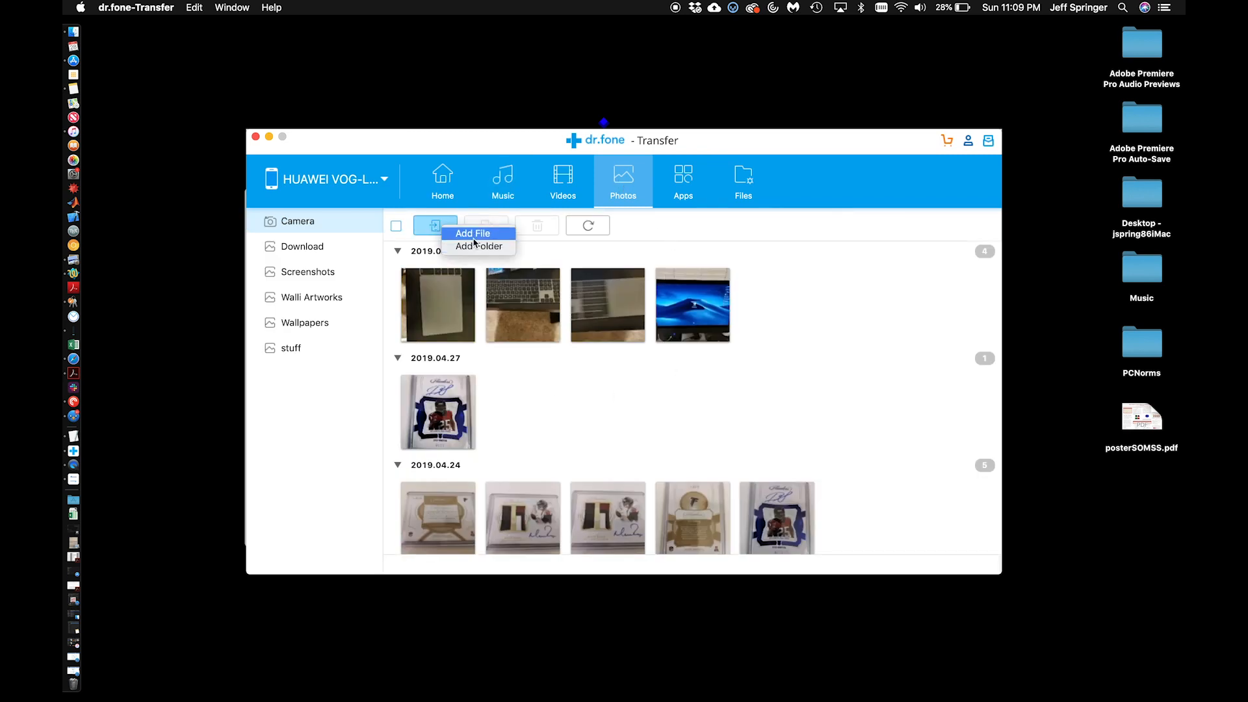
{"action": "left_click", "coordinate": [473, 233]}
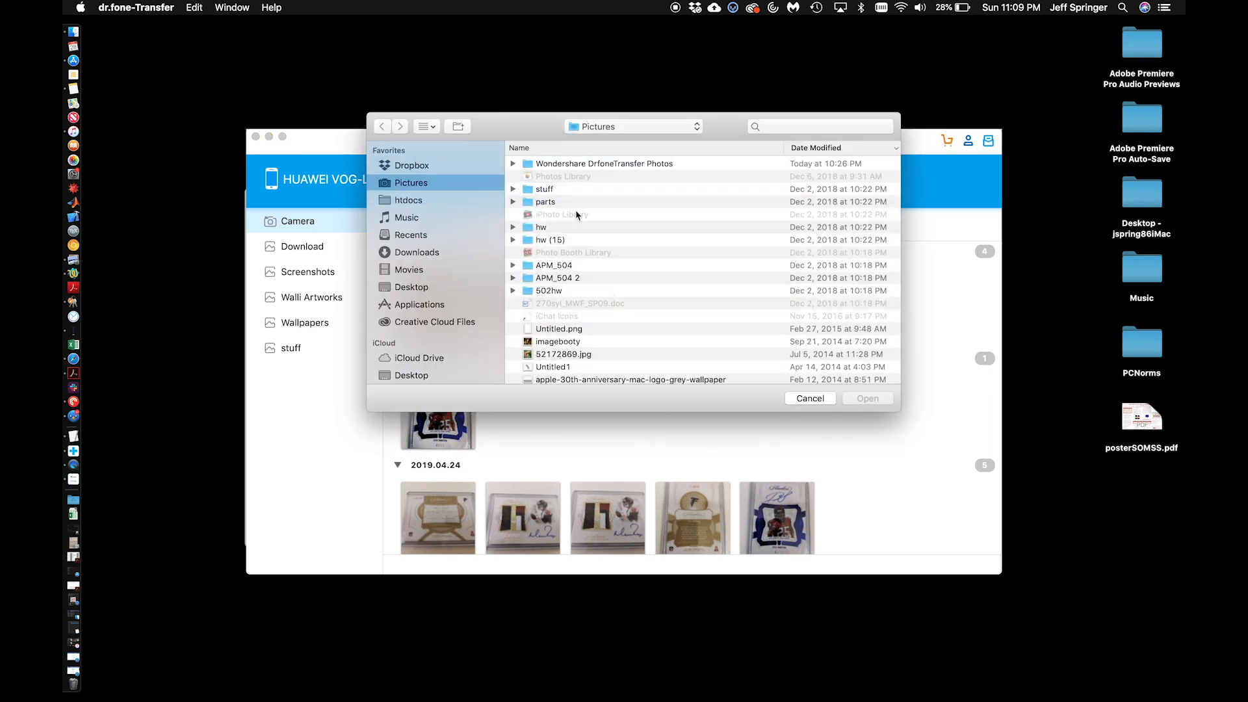
{"action": "mouse_move", "coordinate": [584, 273]}
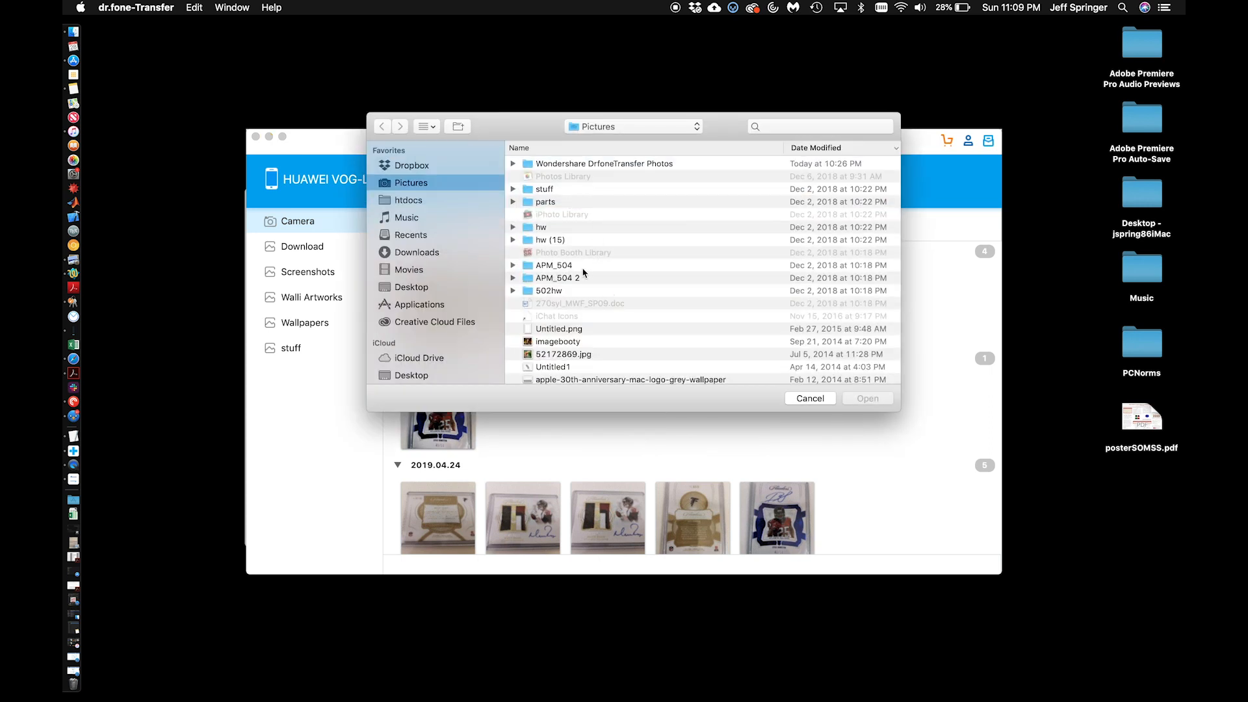
{"action": "double_click", "coordinate": [554, 266]}
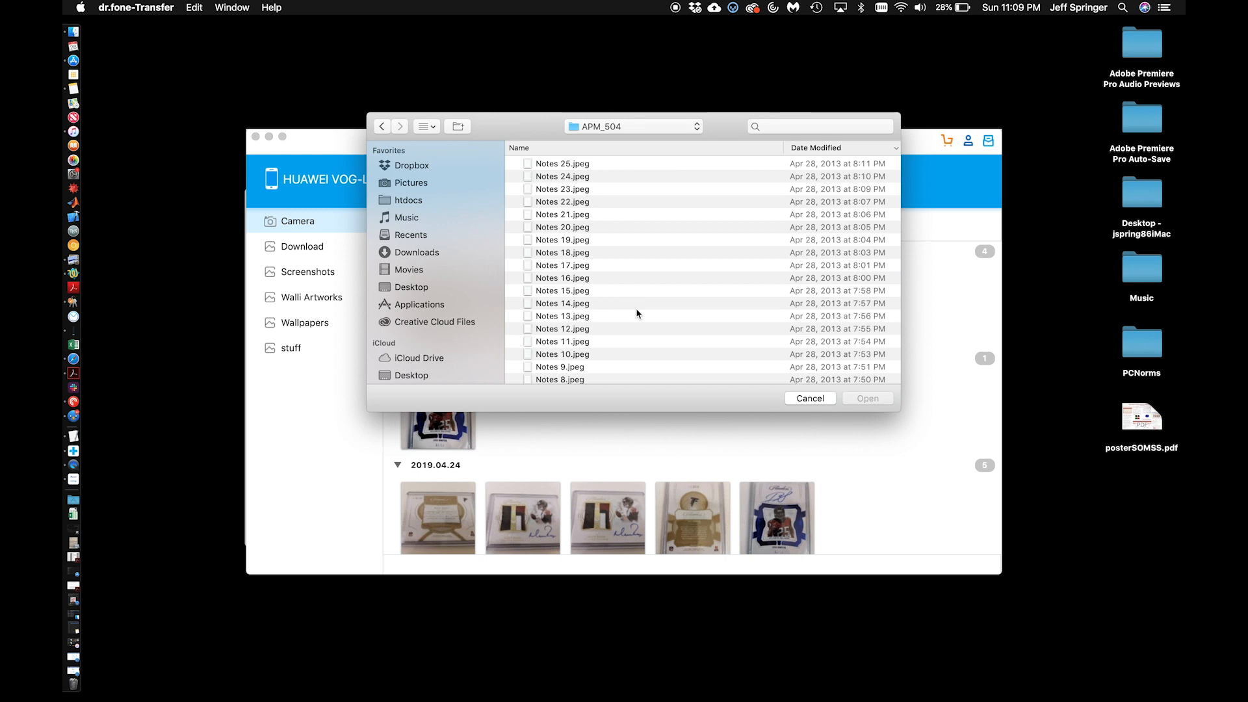
{"action": "key", "text": "cmd+a"}
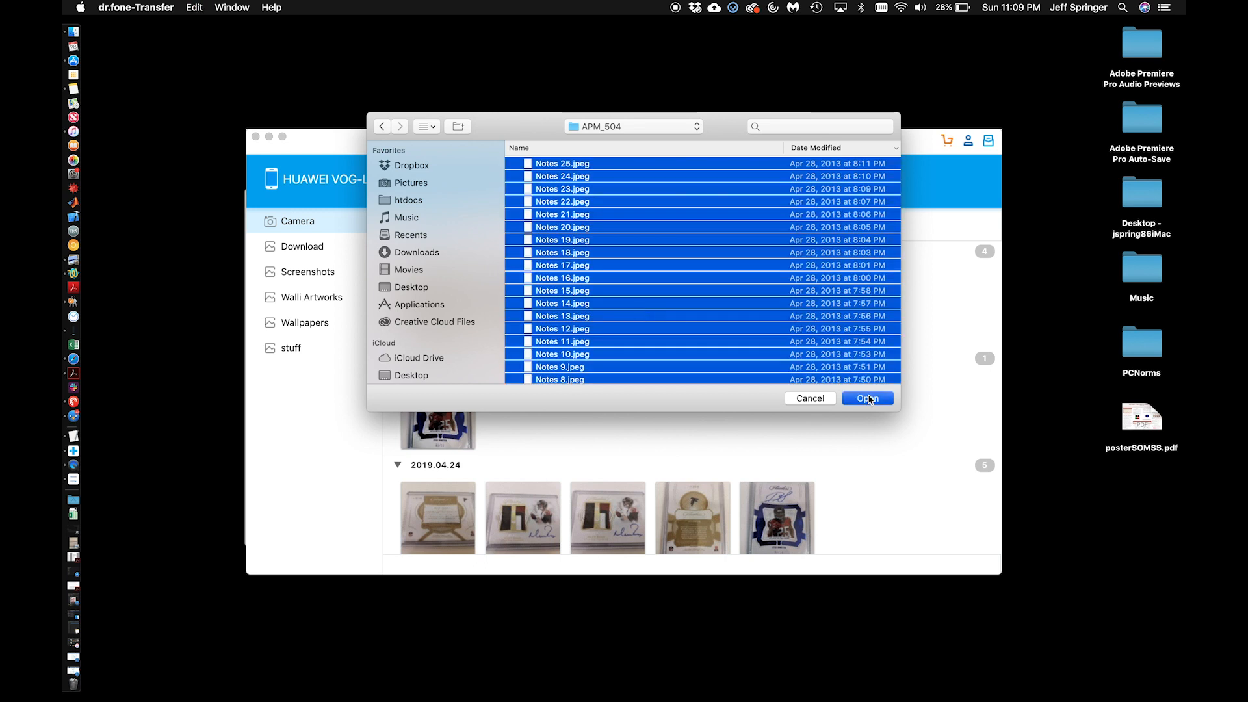
{"action": "left_click", "coordinate": [867, 397]}
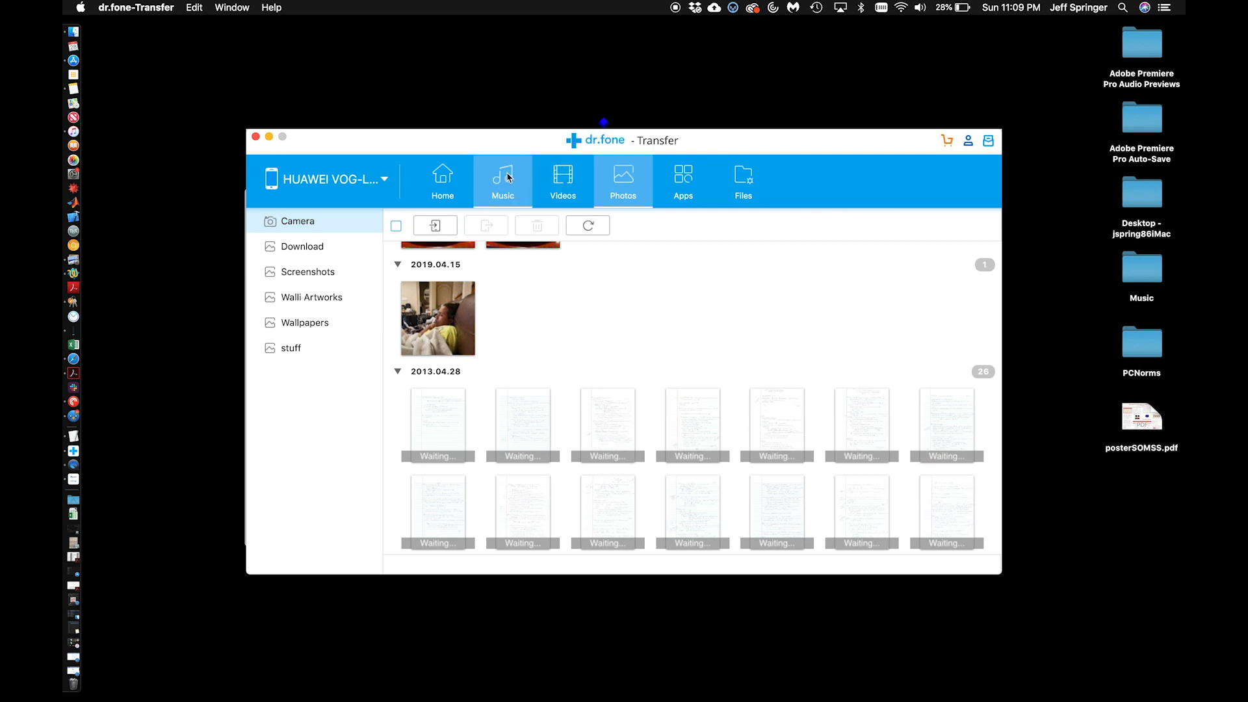
{"action": "left_click", "coordinate": [502, 177]}
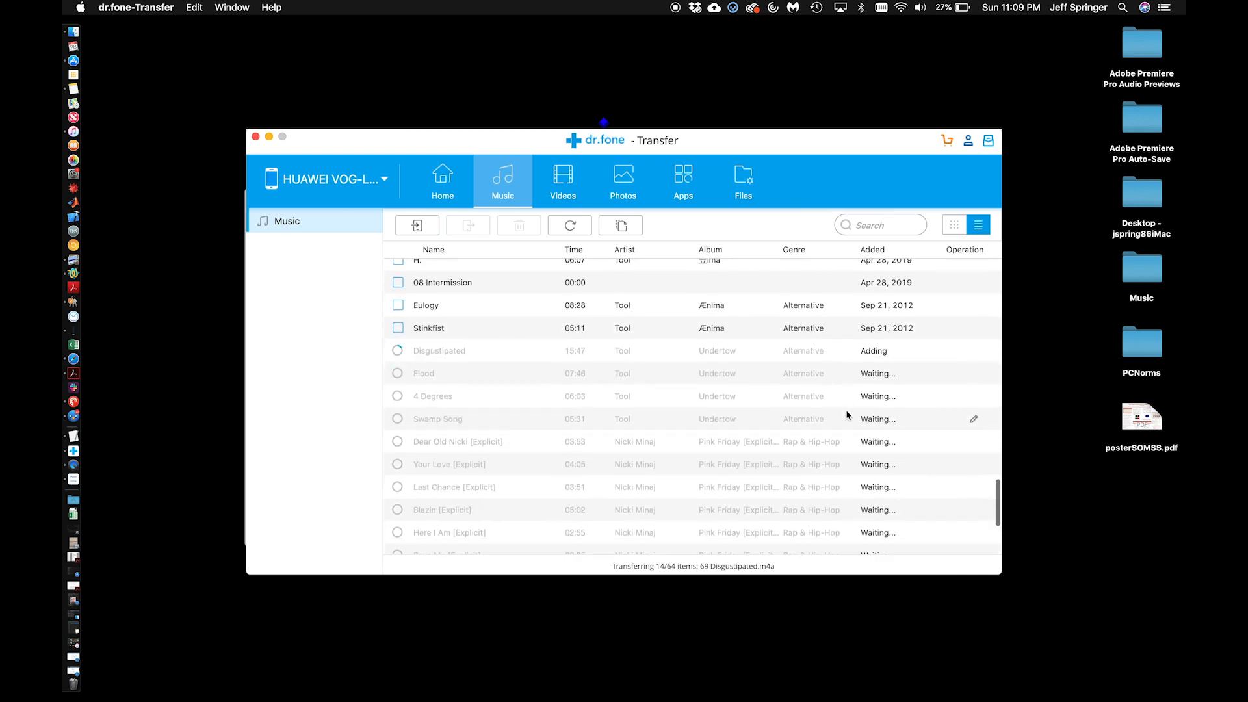
{"action": "scroll", "scroll_direction": "up", "scroll_amount": 3}
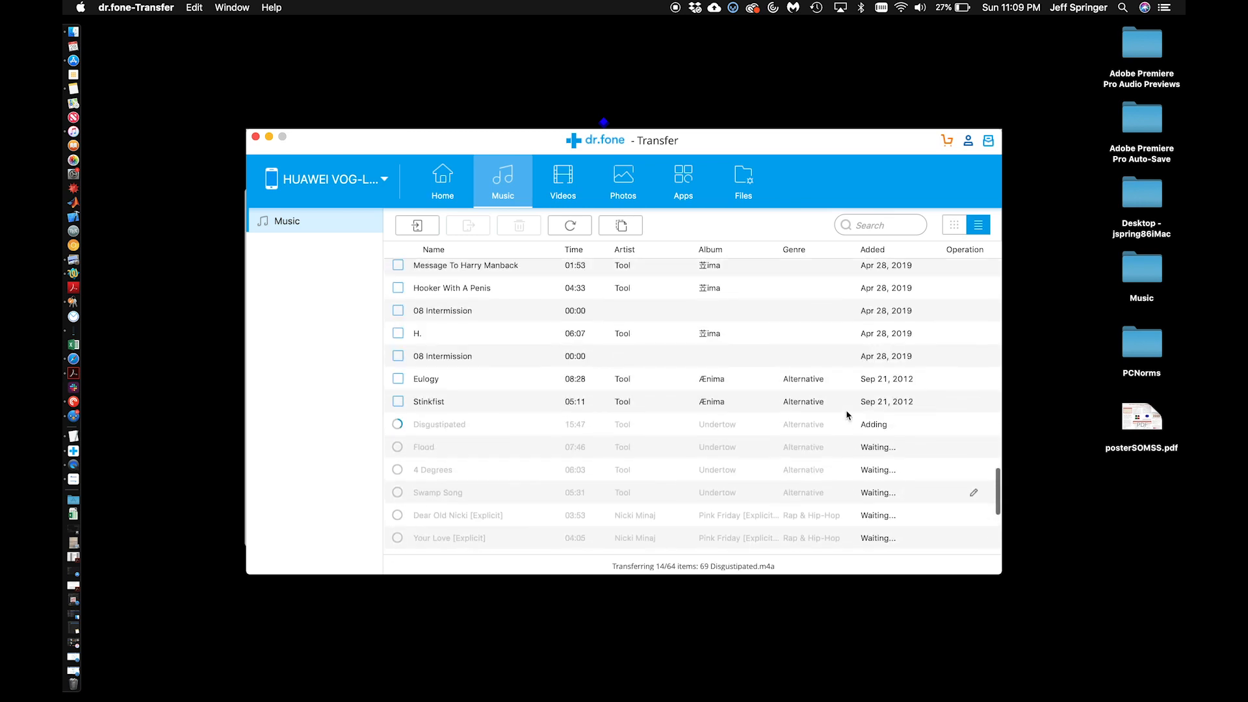
{"action": "left_click", "coordinate": [623, 181]}
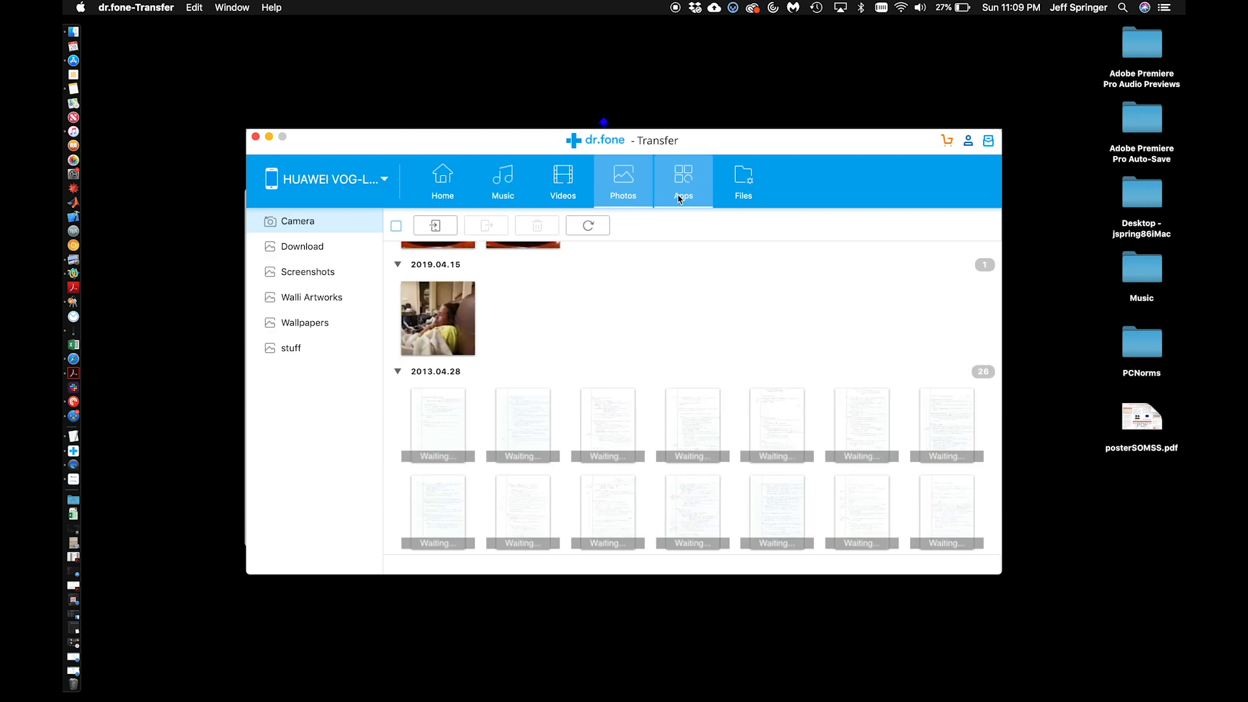